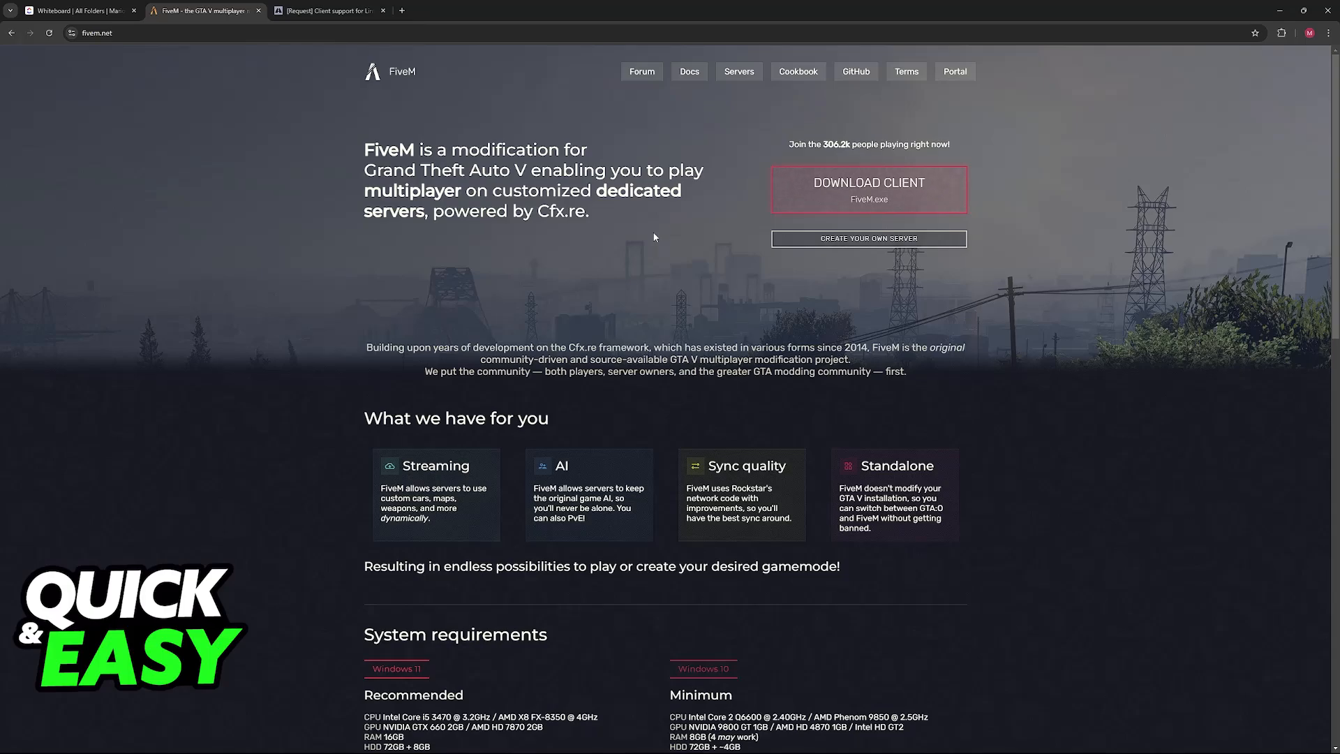
{"action": "mouse_move", "coordinate": [234, 117]}
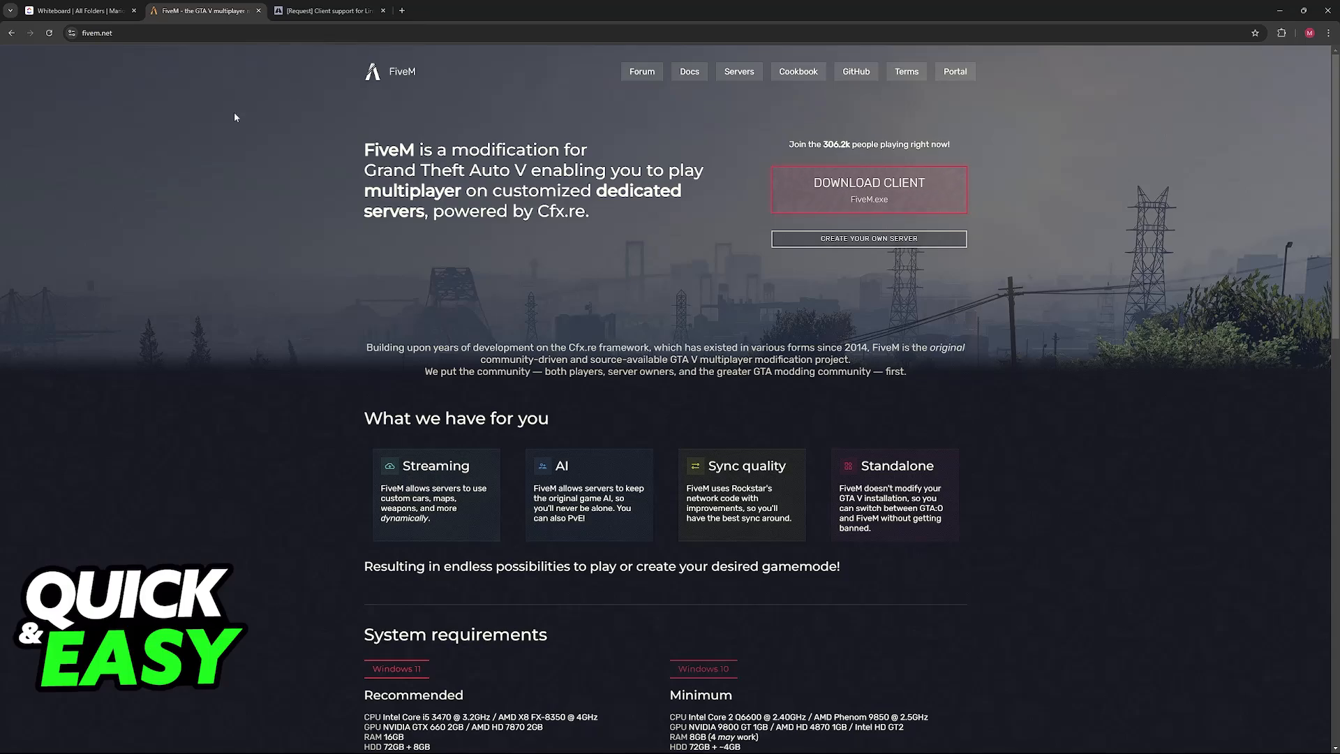
{"action": "mouse_move", "coordinate": [188, 150]}
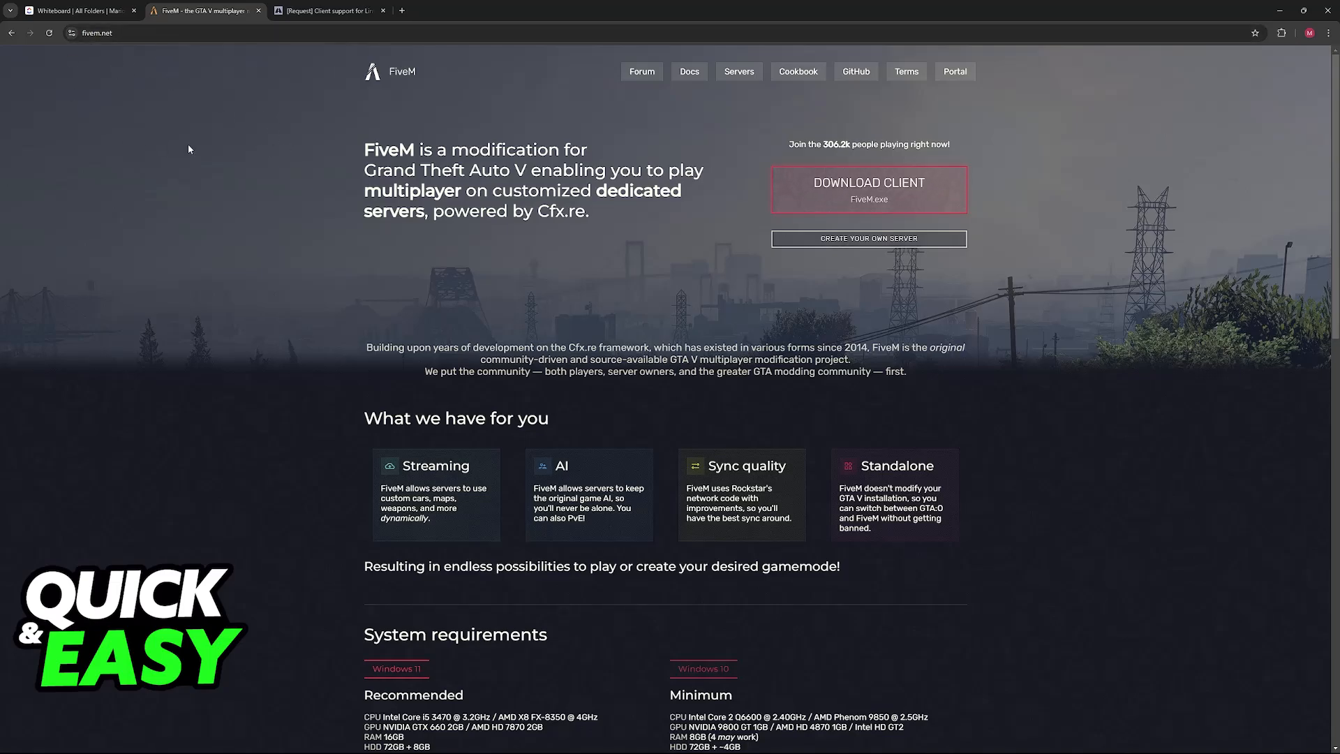
Browse the FiveM home page, then switch to the forum.cfx.re thread requesting Linux client support
{"action": "scroll", "scroll_direction": "down", "scroll_amount": 3}
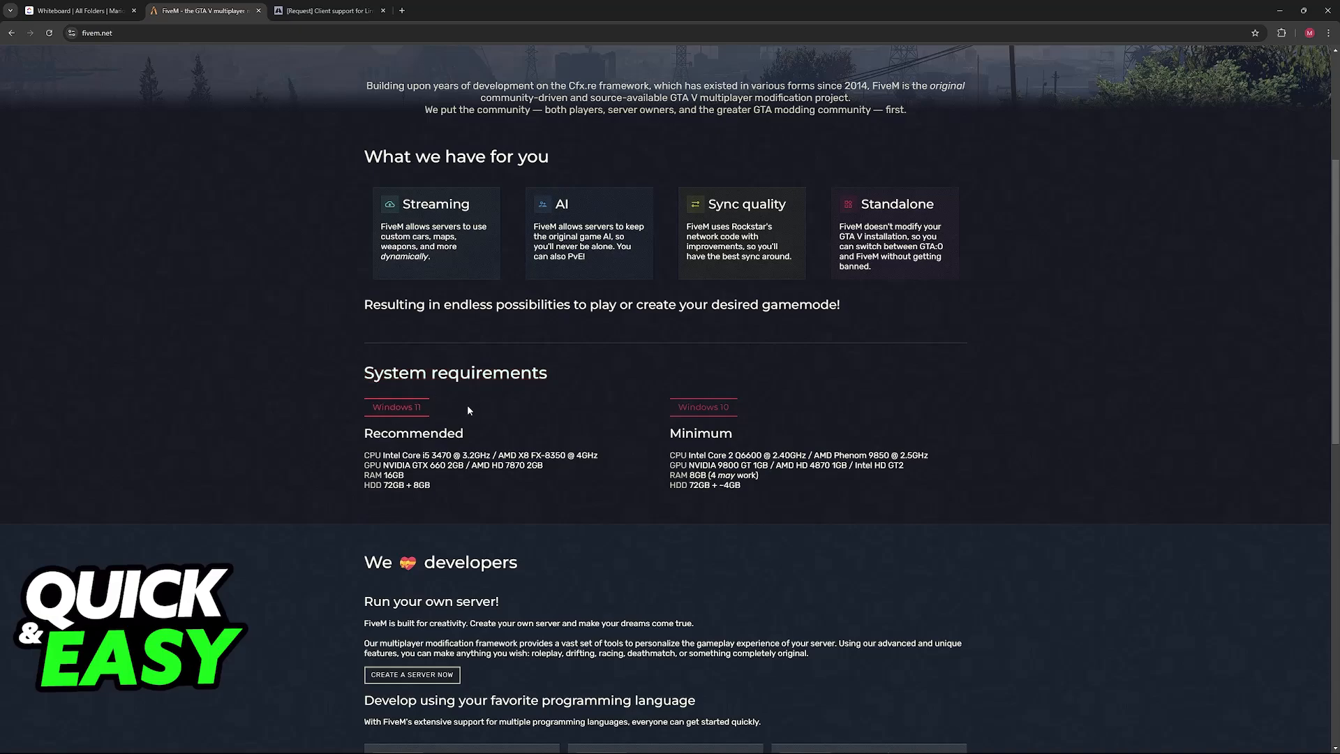
{"action": "mouse_move", "coordinate": [691, 406]}
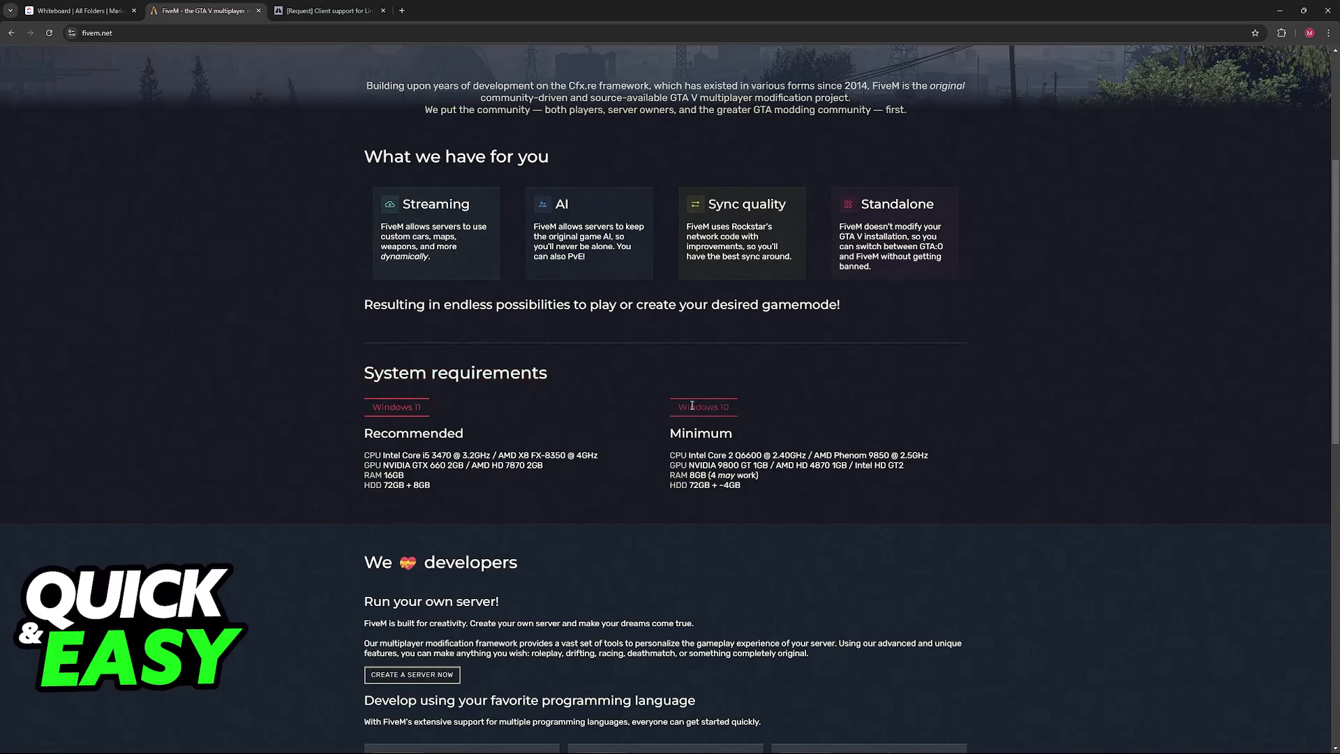
{"action": "scroll", "scroll_direction": "down", "scroll_amount": 3}
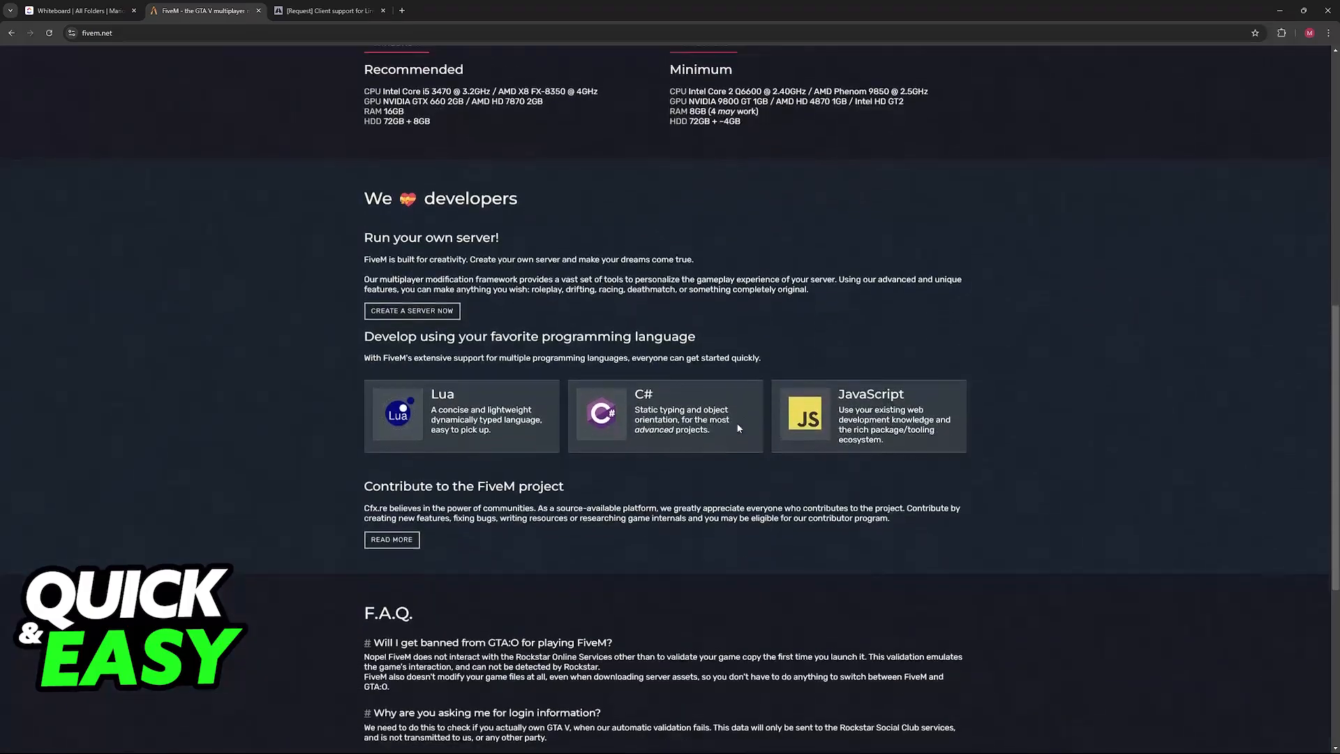
{"action": "scroll", "scroll_direction": "up", "scroll_amount": 3}
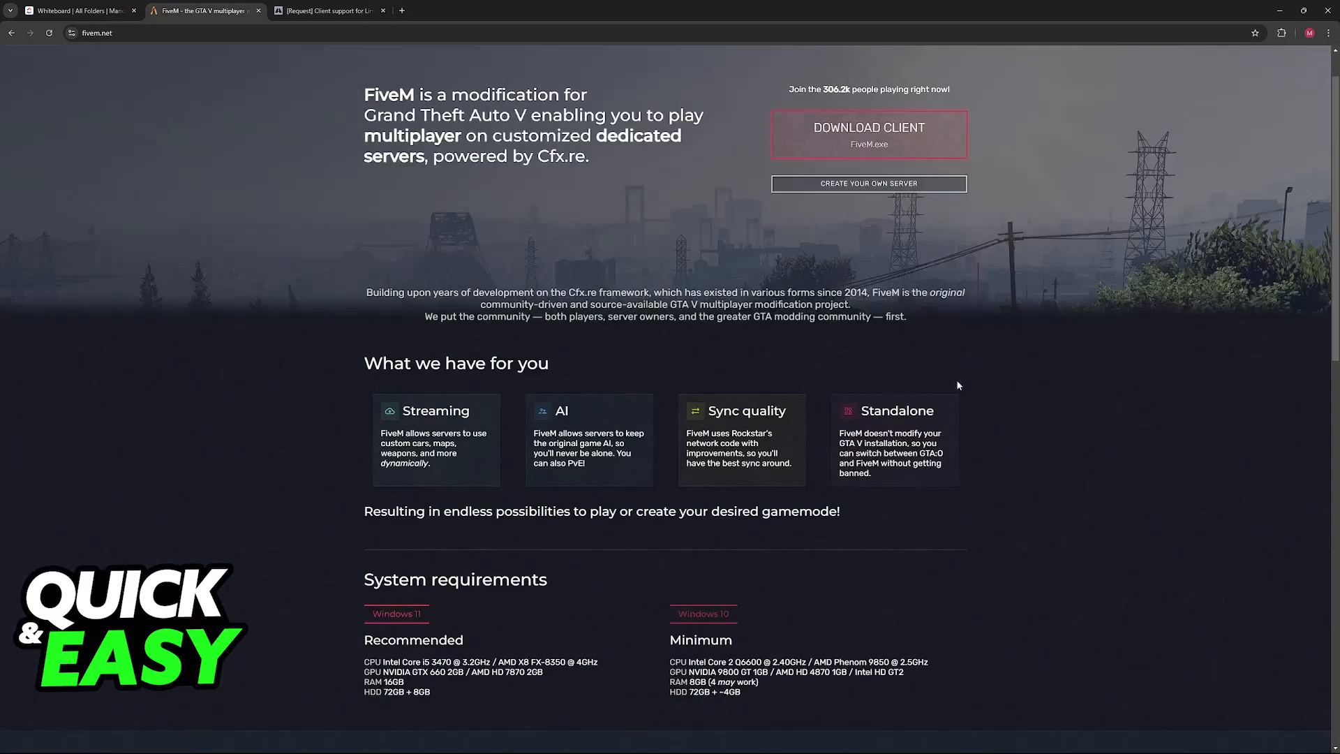
{"action": "mouse_move", "coordinate": [753, 652]}
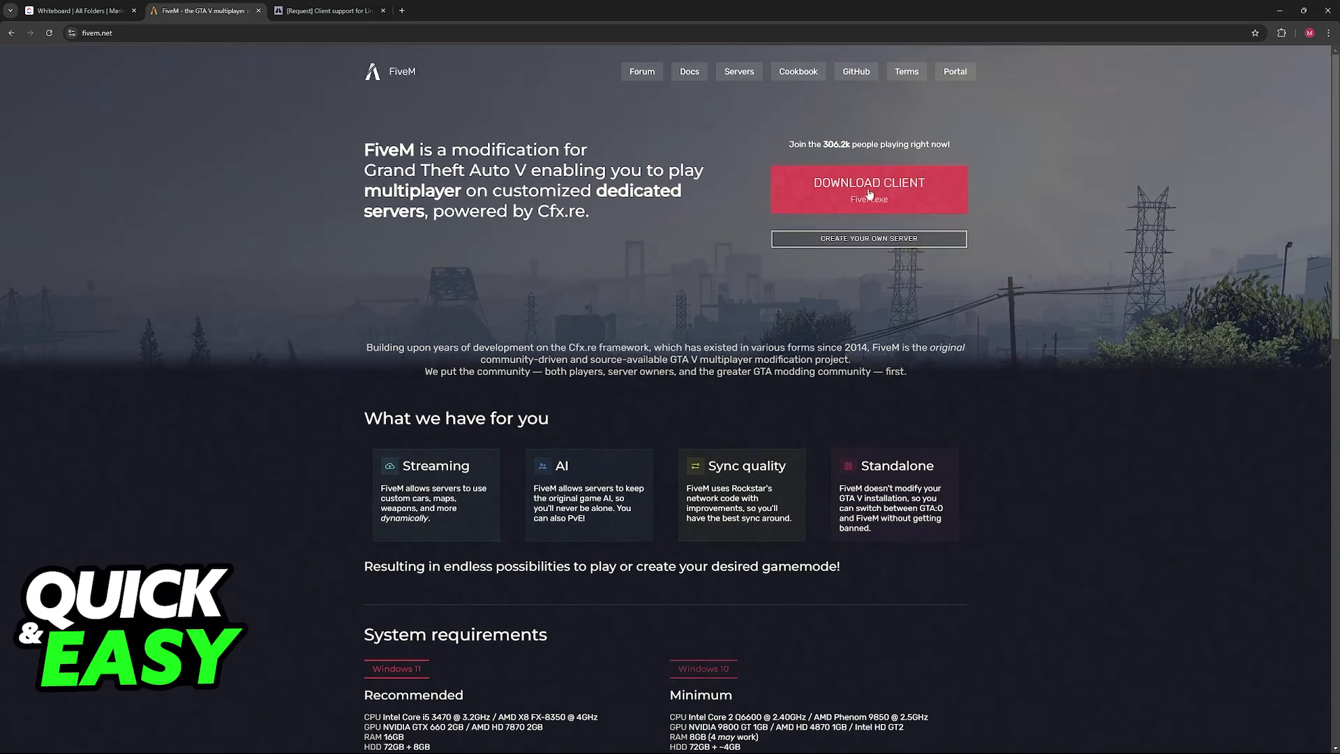
{"action": "scroll", "scroll_direction": "down", "scroll_amount": 3}
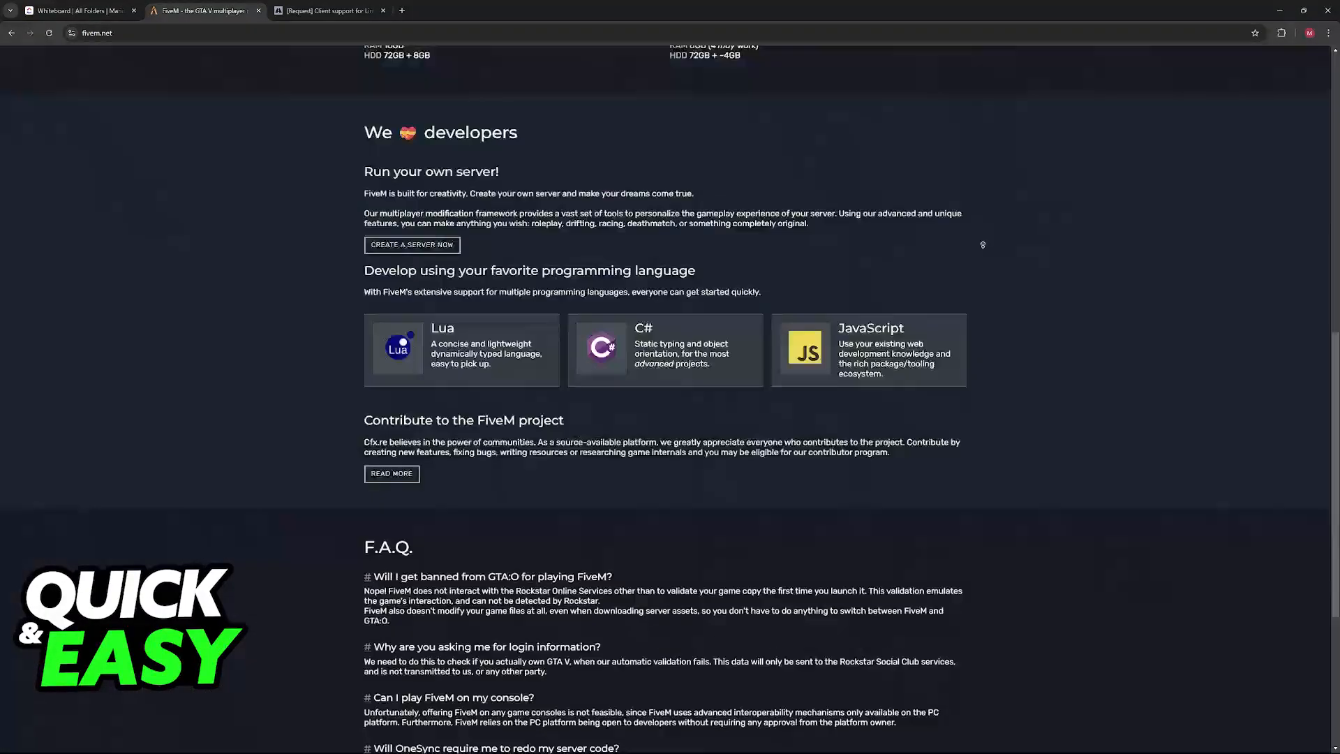
{"action": "scroll", "scroll_direction": "up", "scroll_amount": 3}
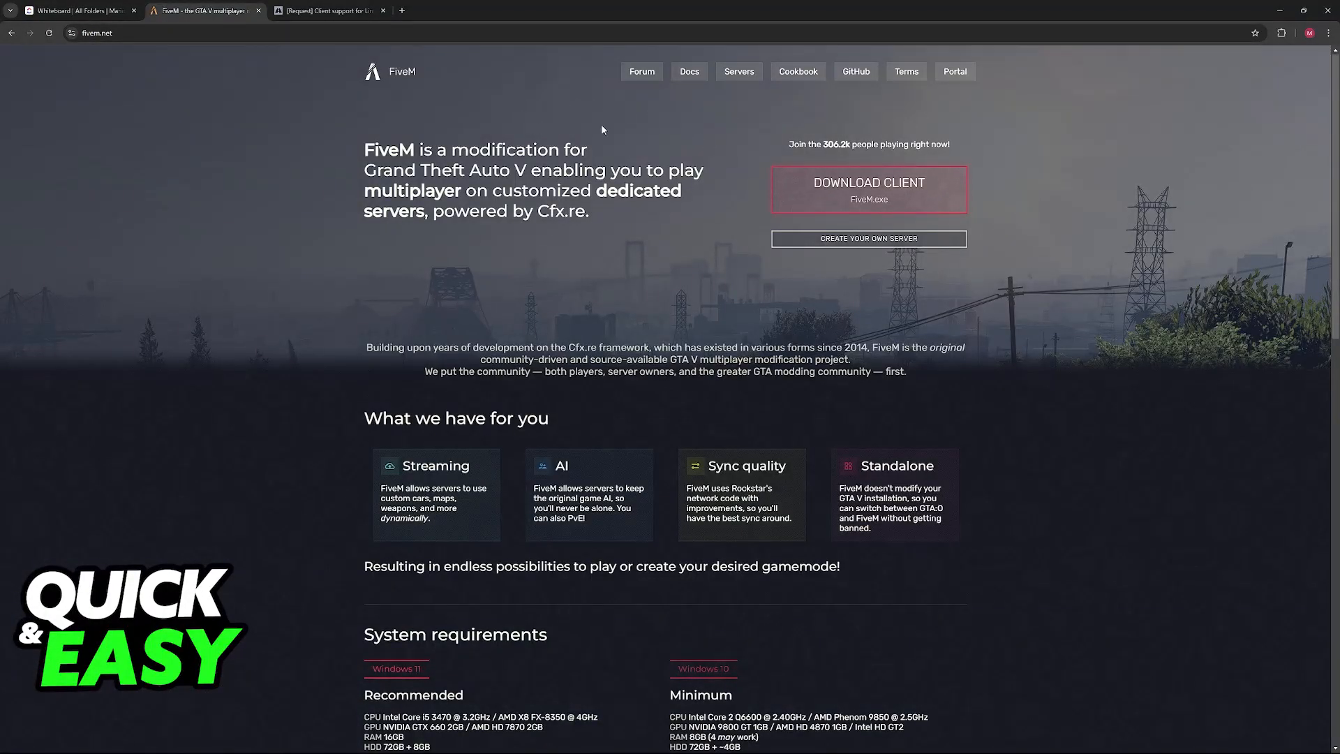
{"action": "mouse_move", "coordinate": [657, 143]}
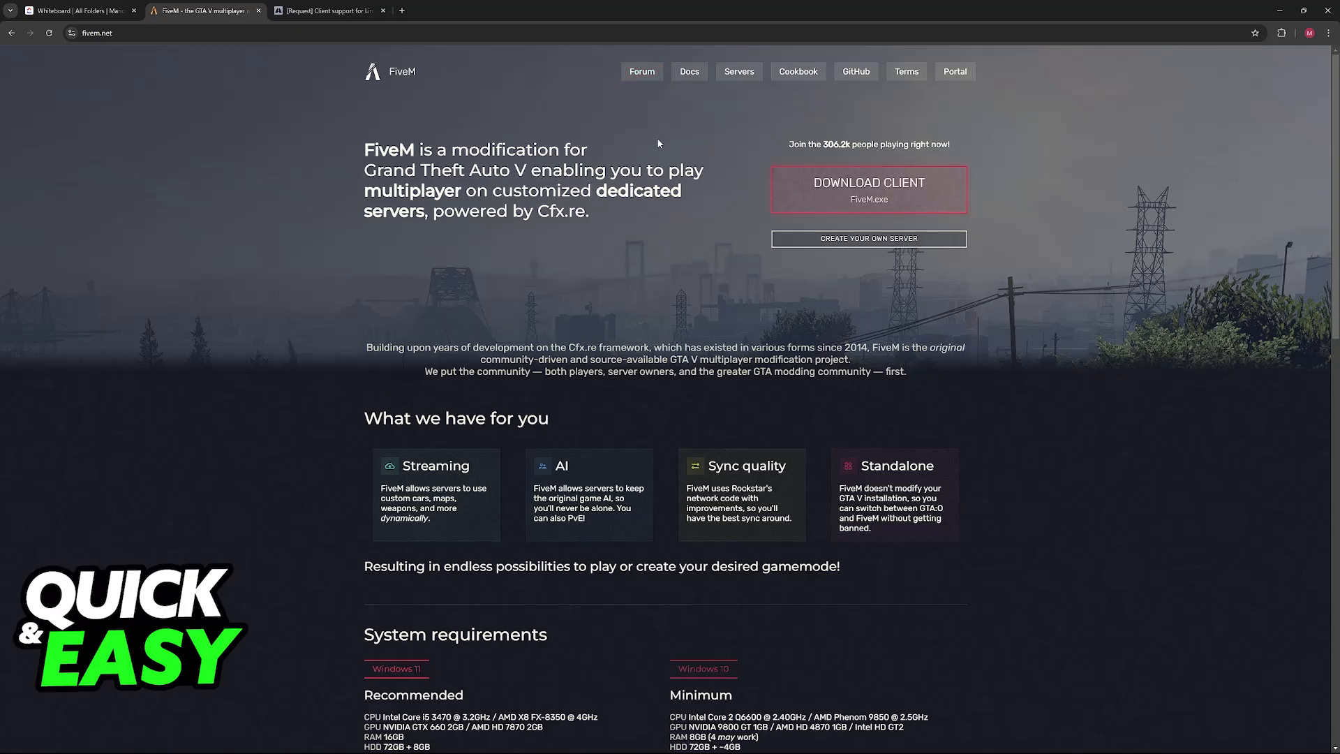
{"action": "left_click", "coordinate": [329, 10]}
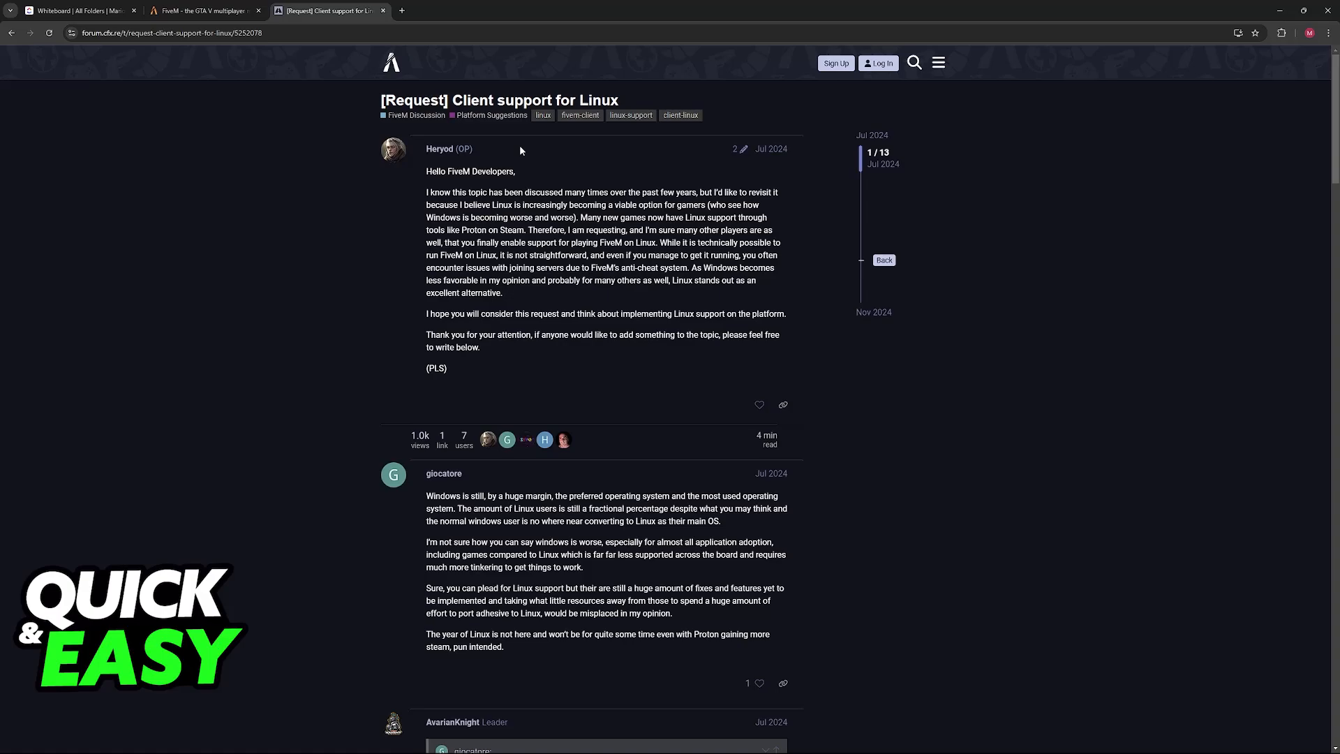
{"action": "mouse_move", "coordinate": [542, 181]}
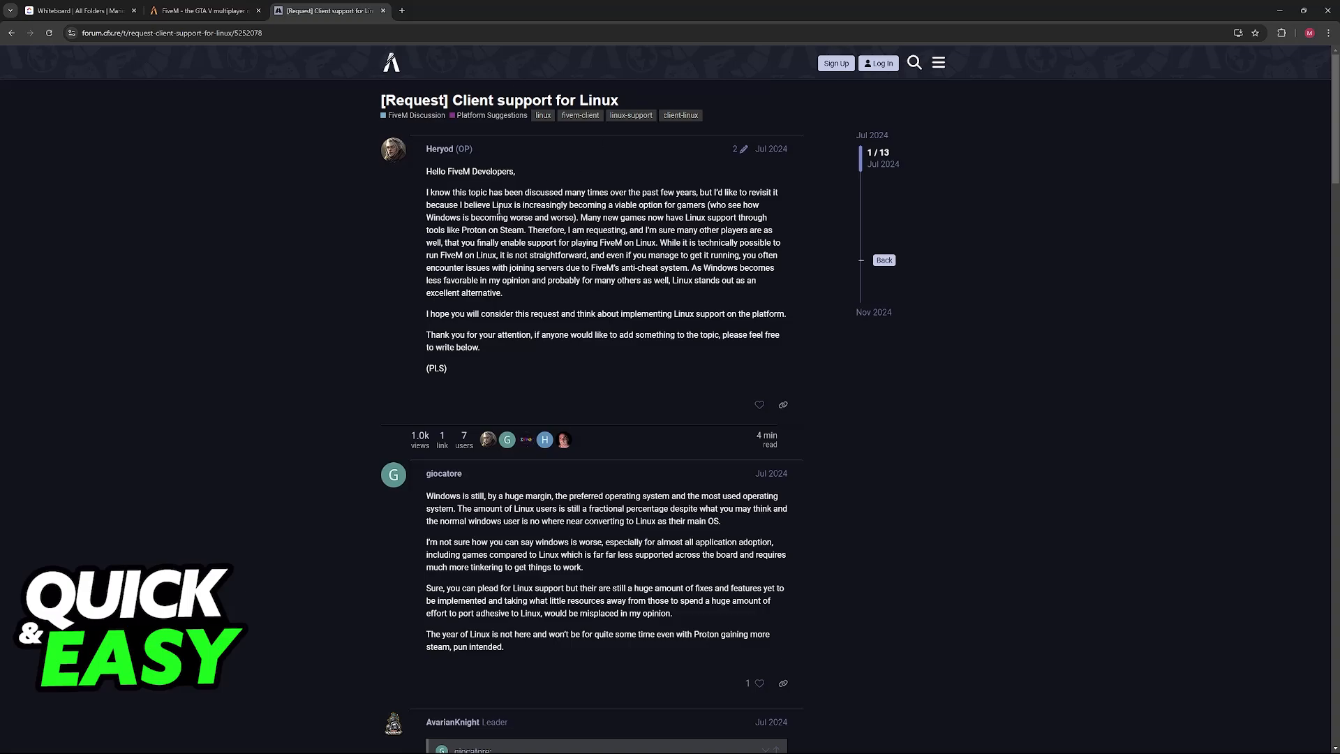
{"action": "mouse_move", "coordinate": [459, 128]}
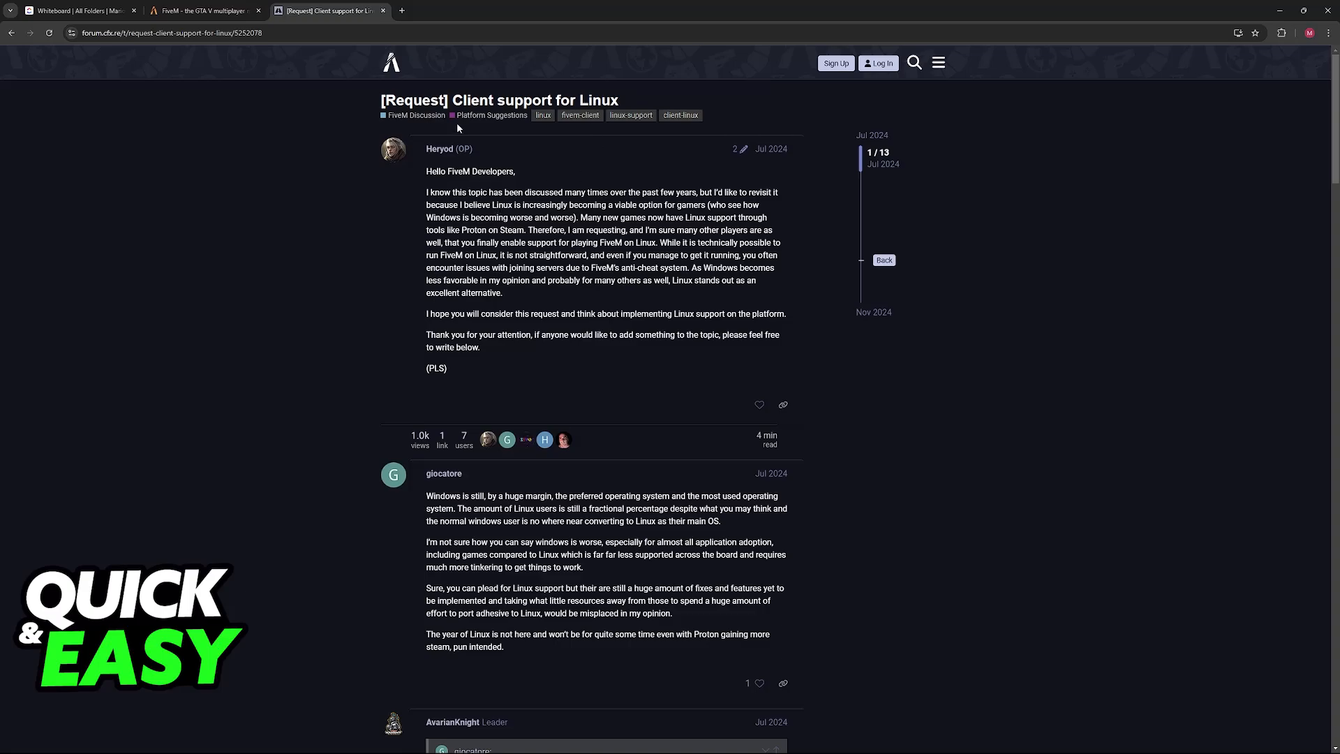
{"action": "mouse_move", "coordinate": [691, 296]}
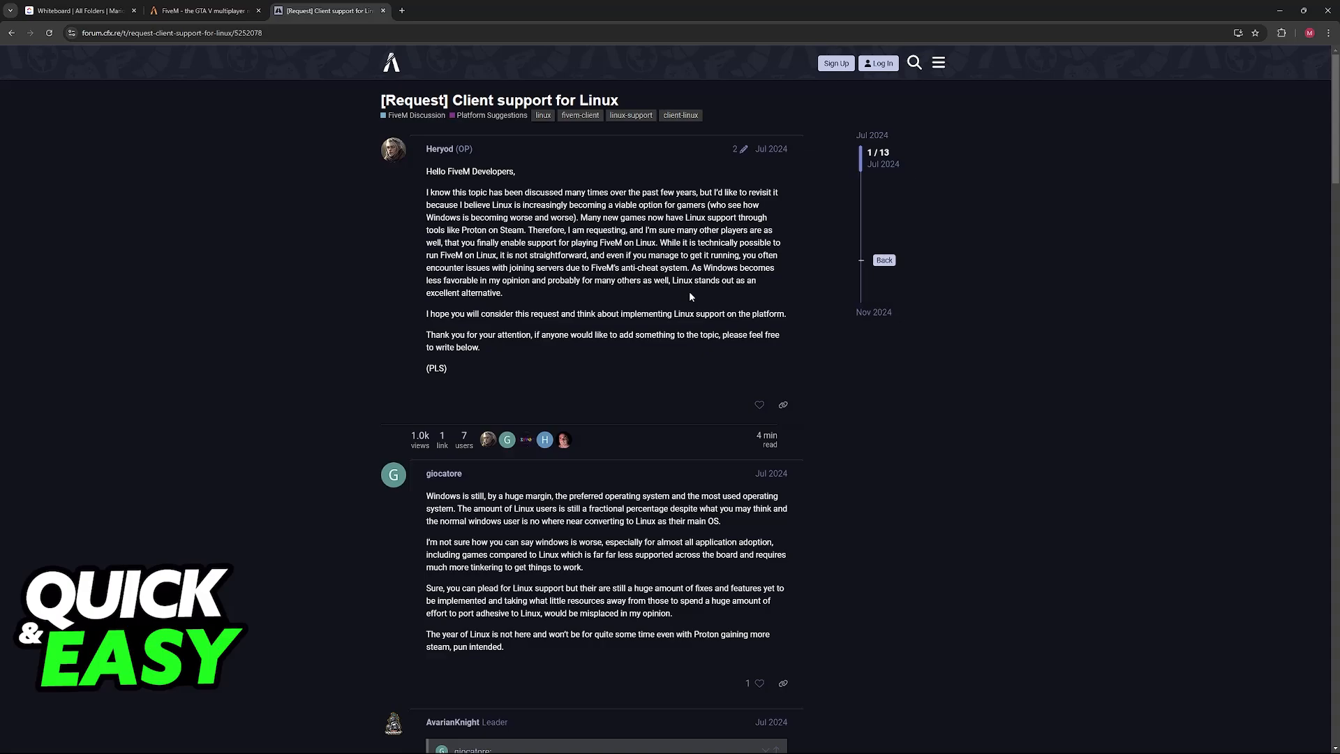
{"action": "mouse_move", "coordinate": [302, 413]}
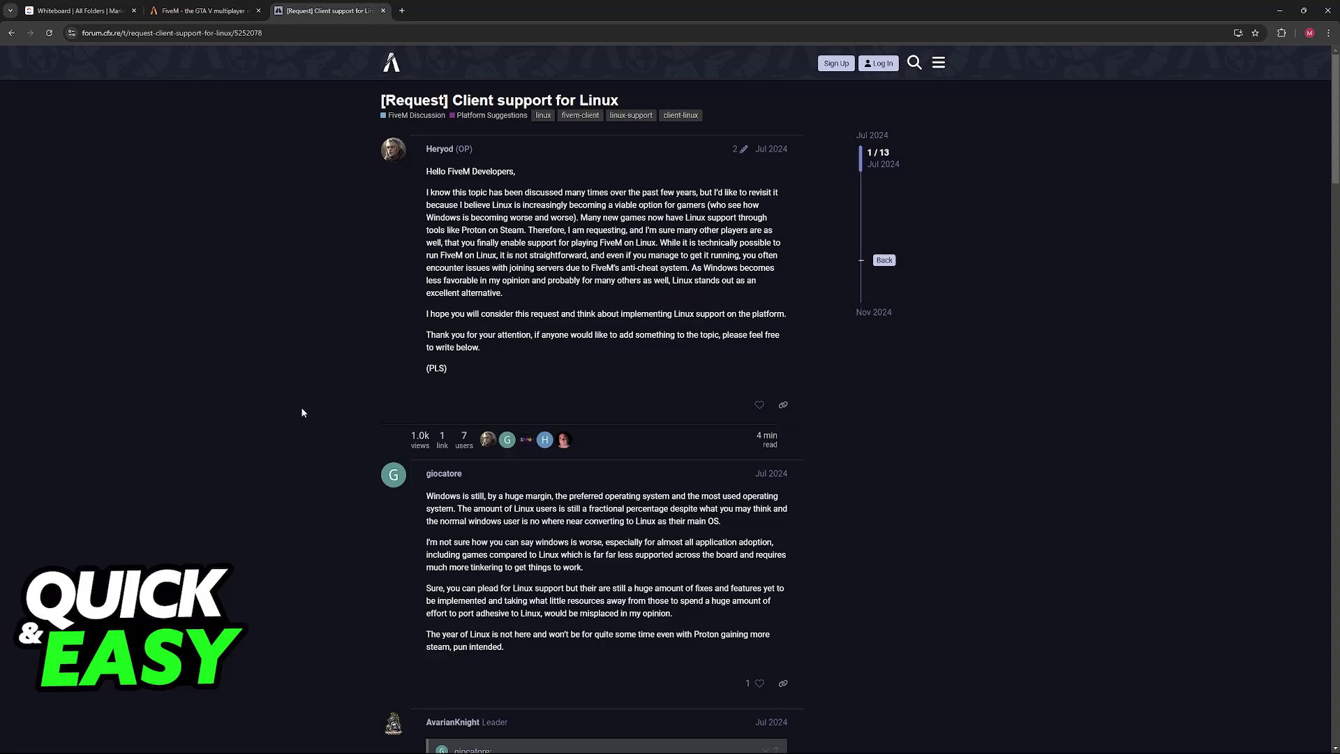
Switch back to fivem.net and scroll to the System requirements listing Windows 11 recommended, Windows 10 minimum
{"action": "left_click", "coordinate": [204, 10]}
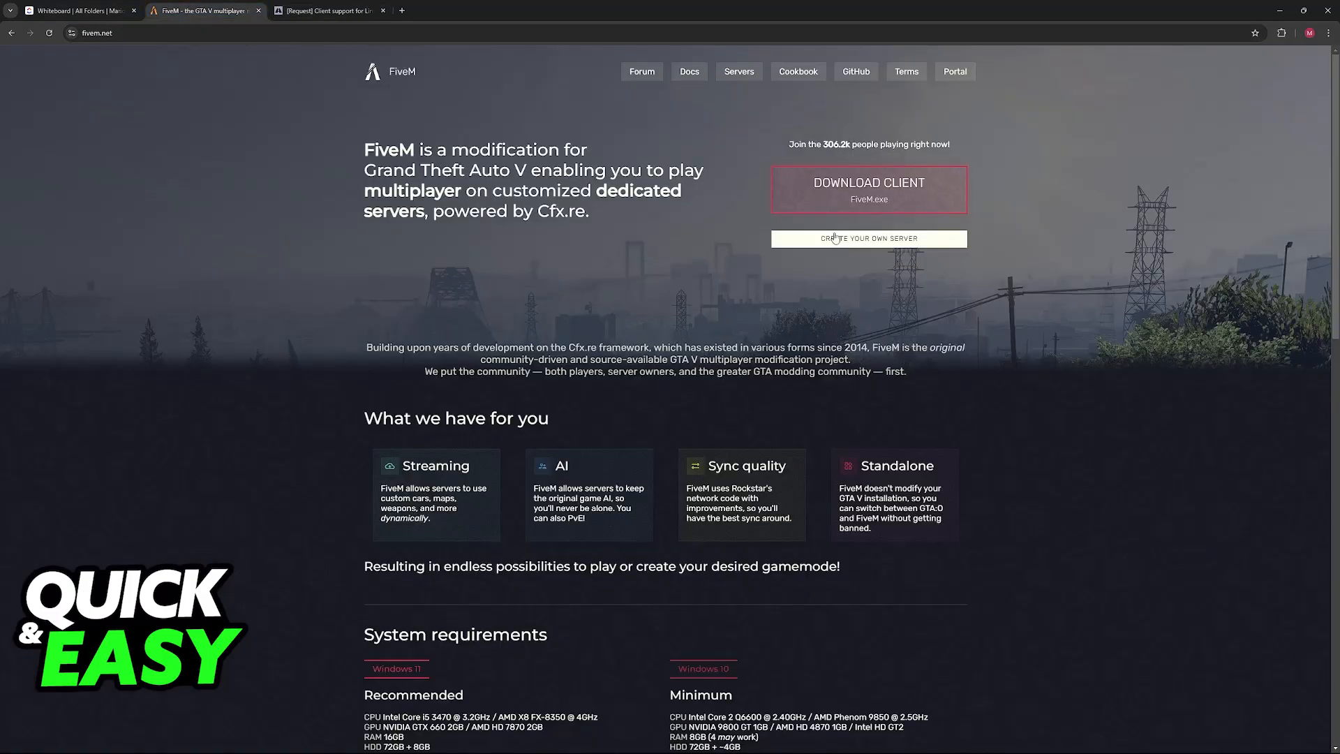
{"action": "scroll", "scroll_direction": "down", "scroll_amount": 3}
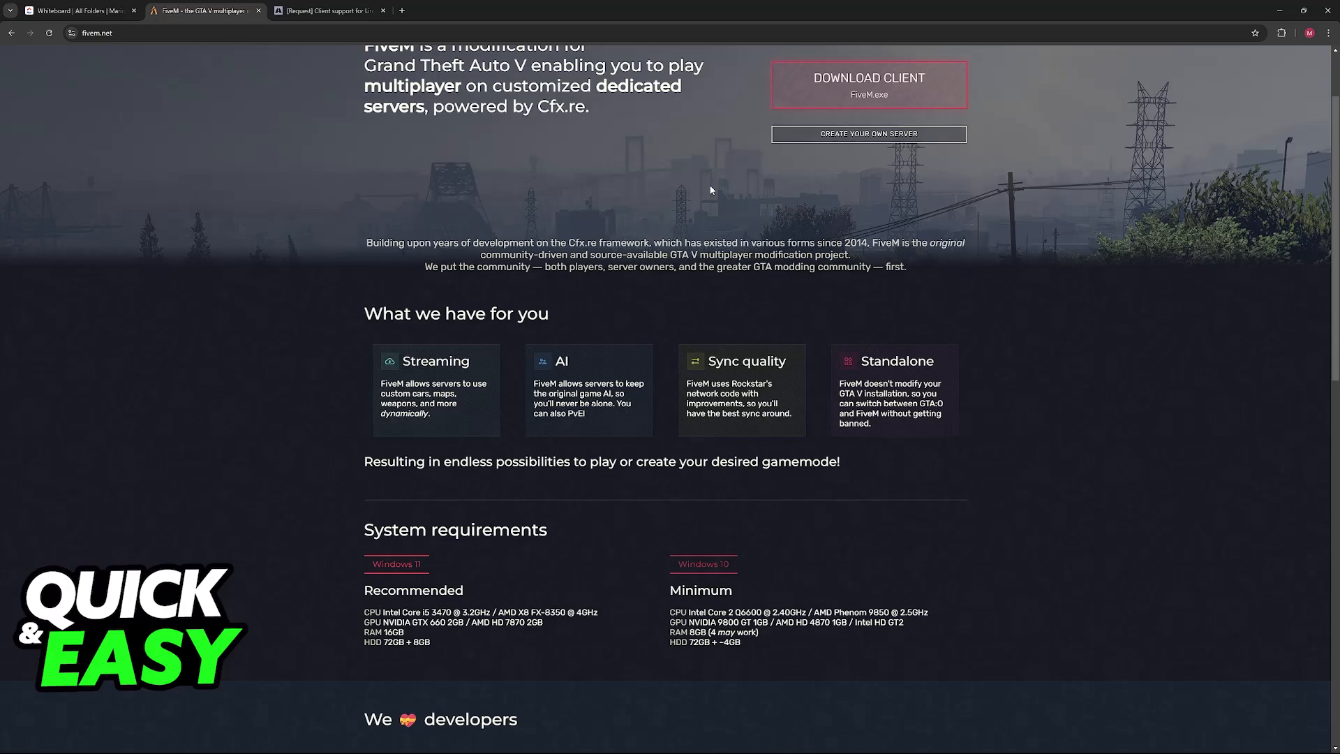
{"action": "scroll", "scroll_direction": "down", "scroll_amount": 3}
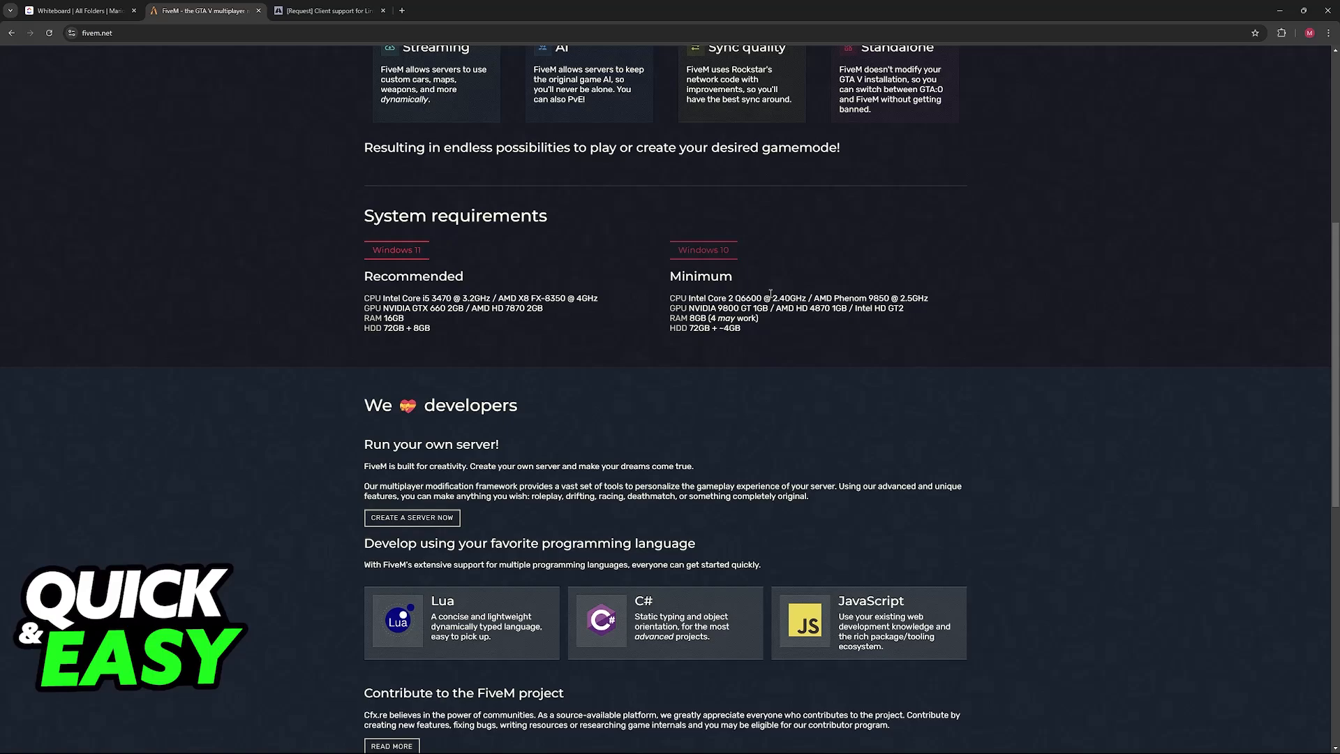
{"action": "scroll", "scroll_direction": "up", "scroll_amount": 3}
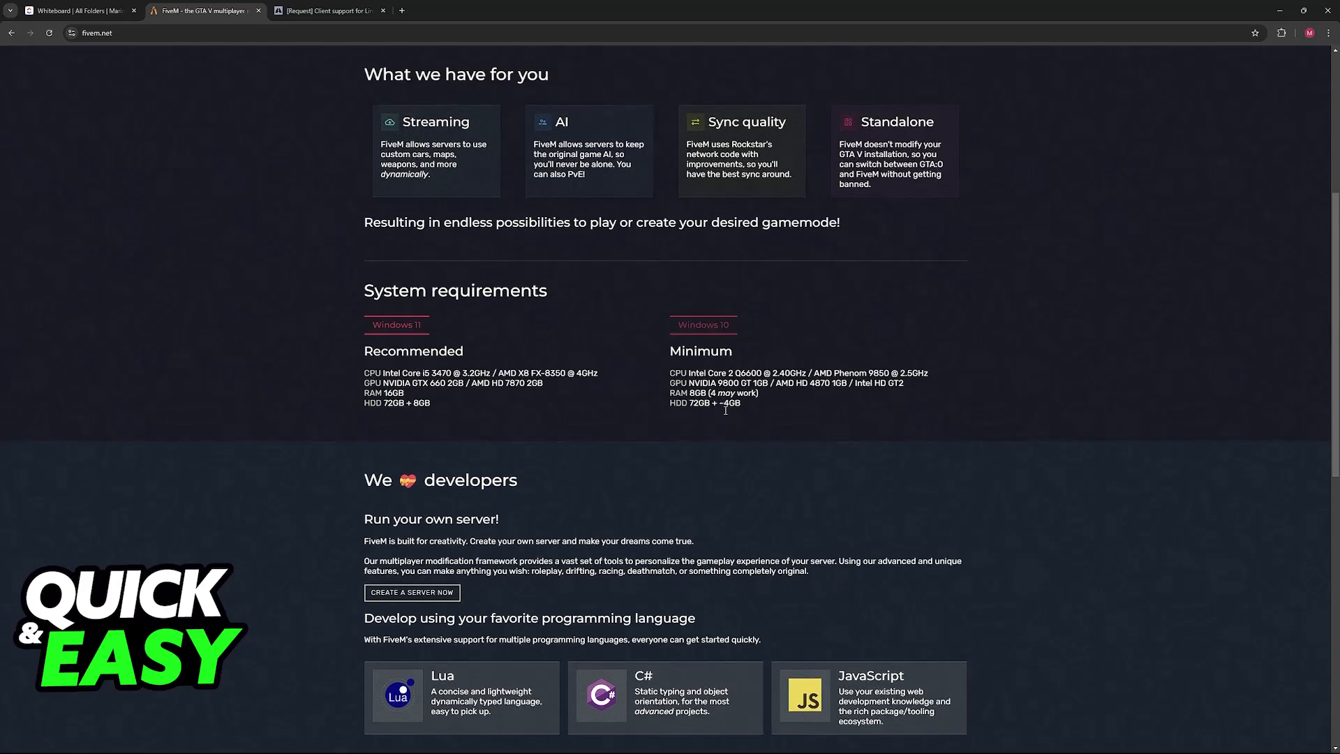
{"action": "scroll", "scroll_direction": "up", "scroll_amount": 3}
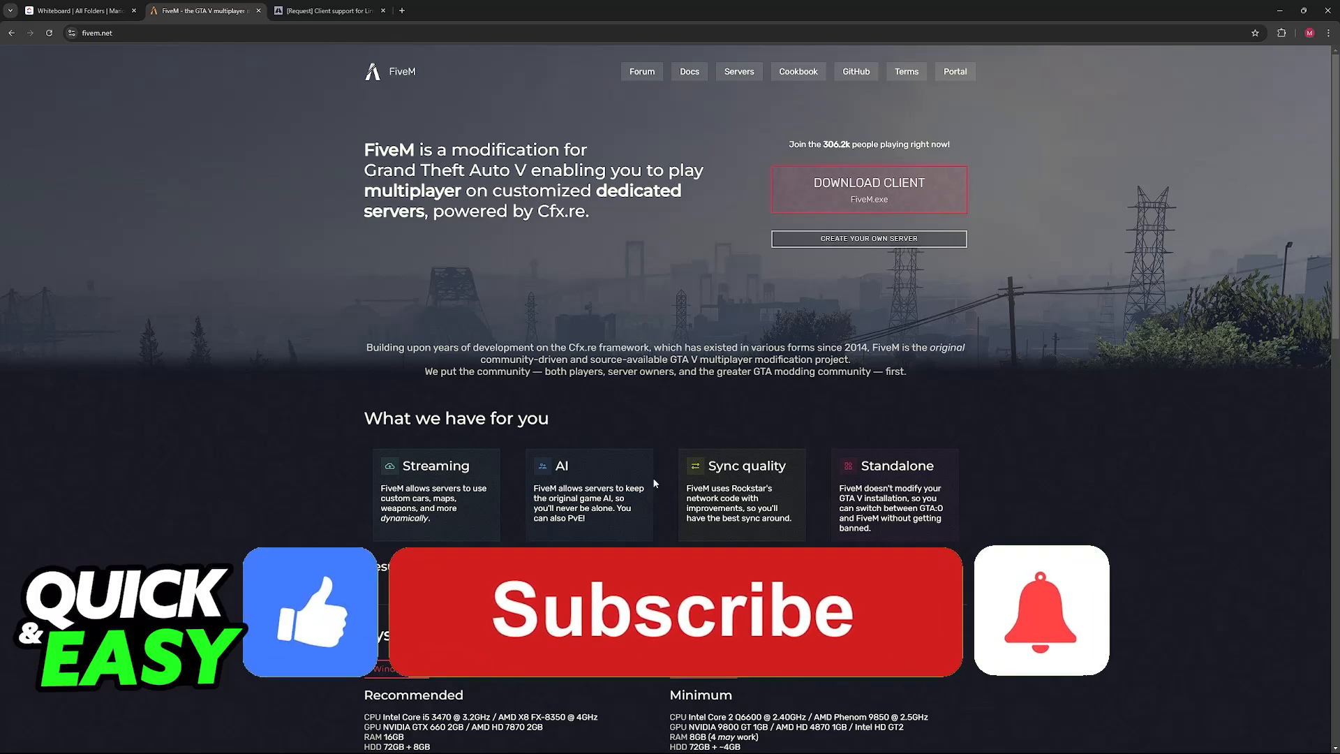
{"action": "left_click", "coordinate": [675, 610]}
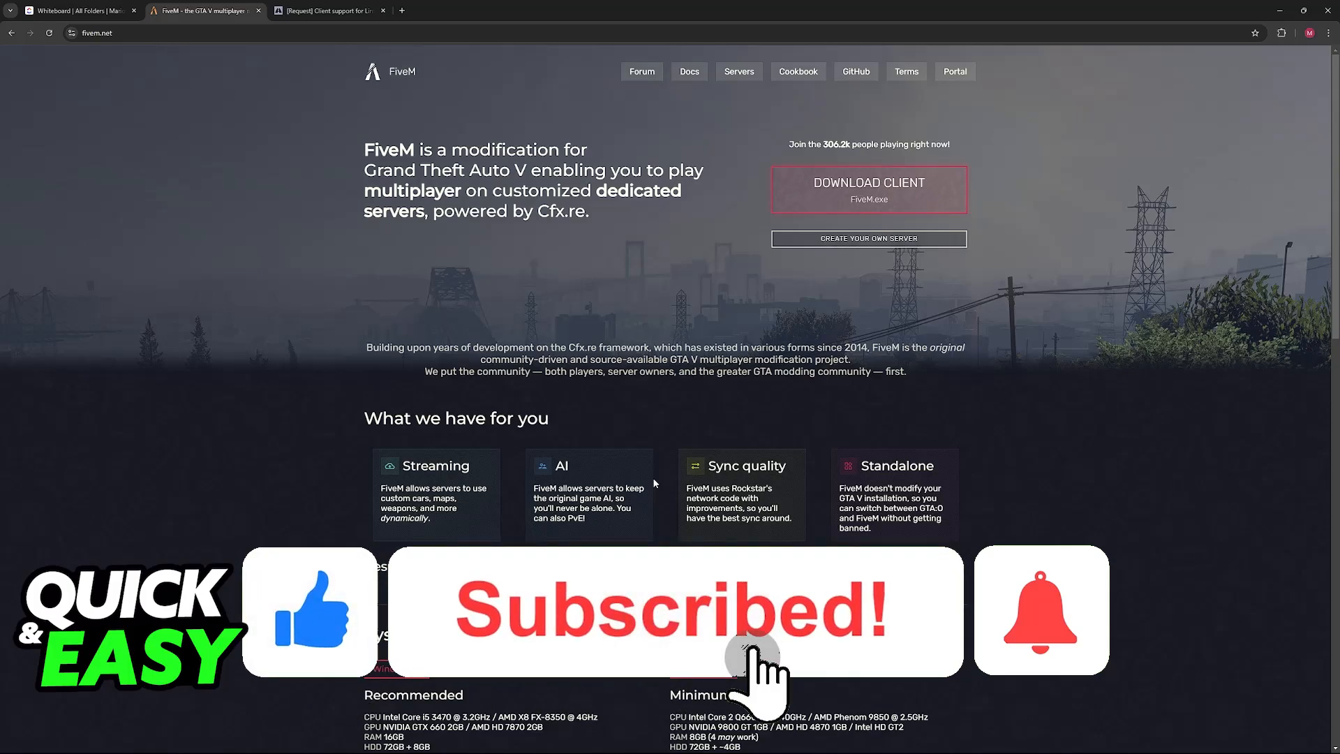